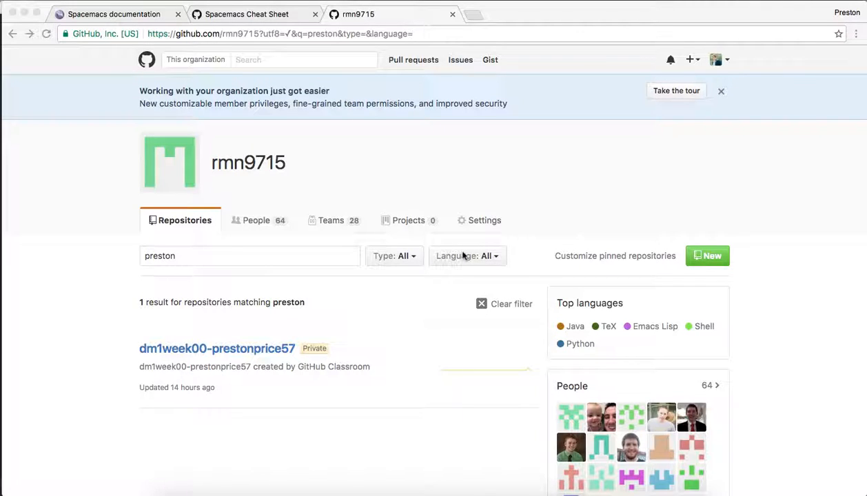
pyautogui.moveTo(252, 364)
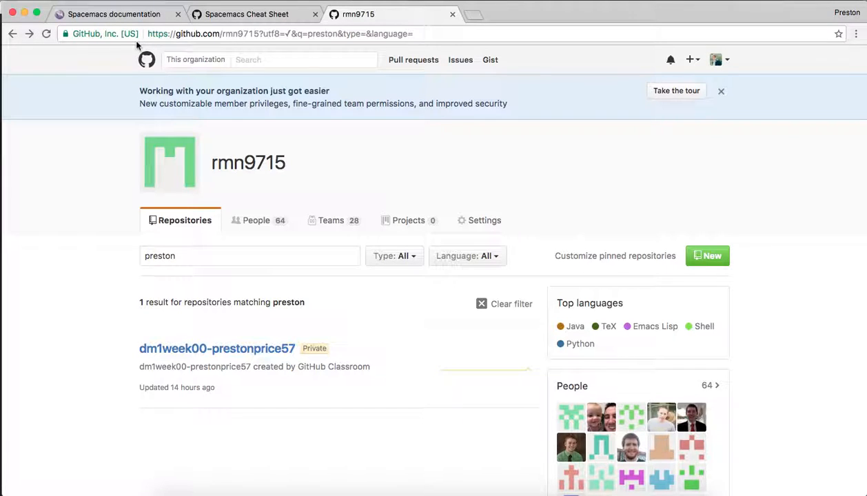
pyautogui.moveTo(216, 348)
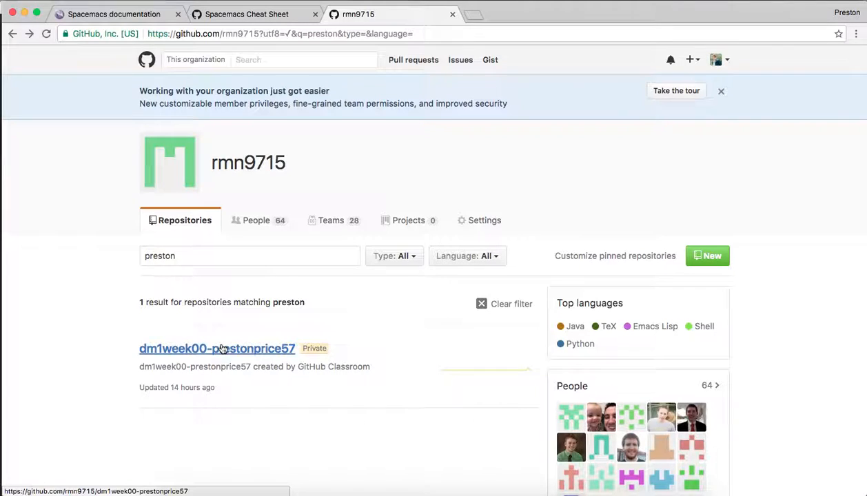
pyautogui.moveTo(254, 358)
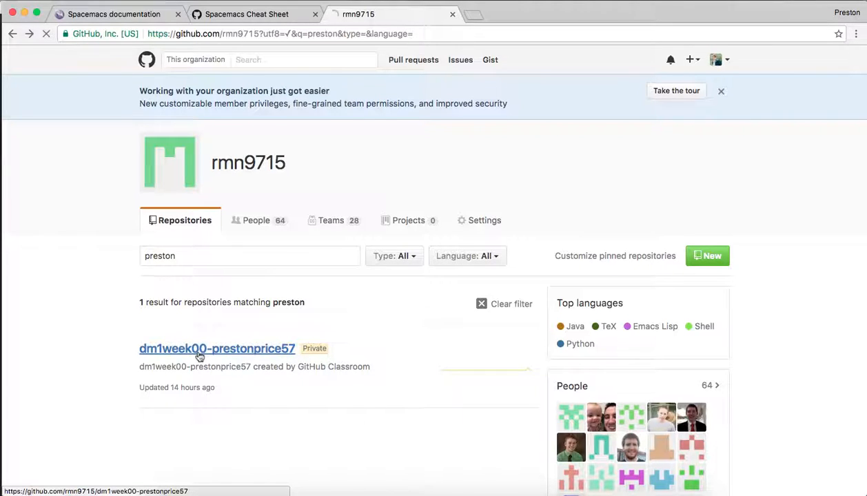
pyautogui.click(217, 348)
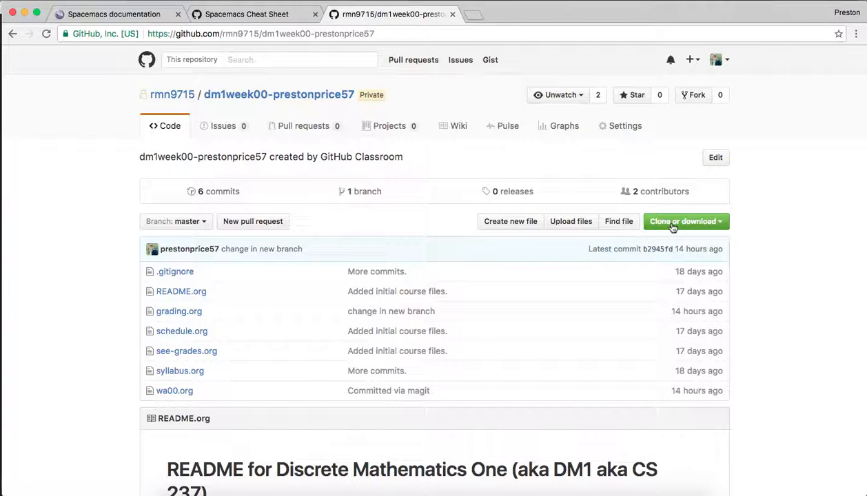
pyautogui.click(682, 221)
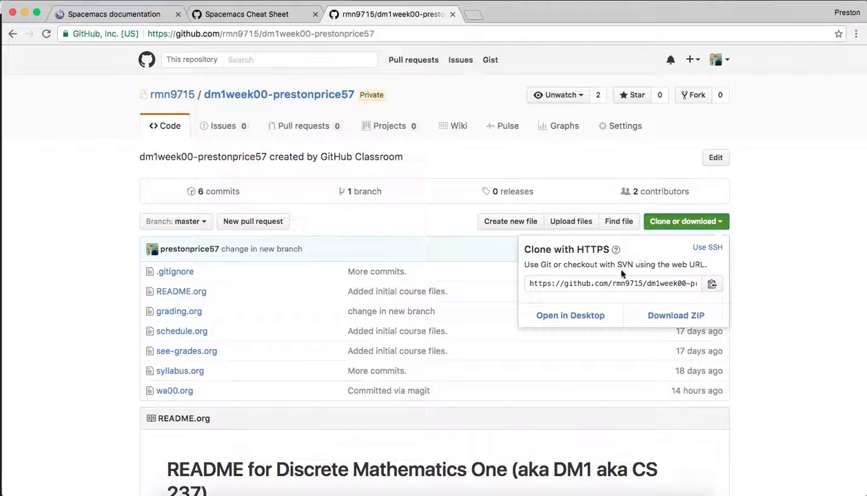
pyautogui.click(612, 283)
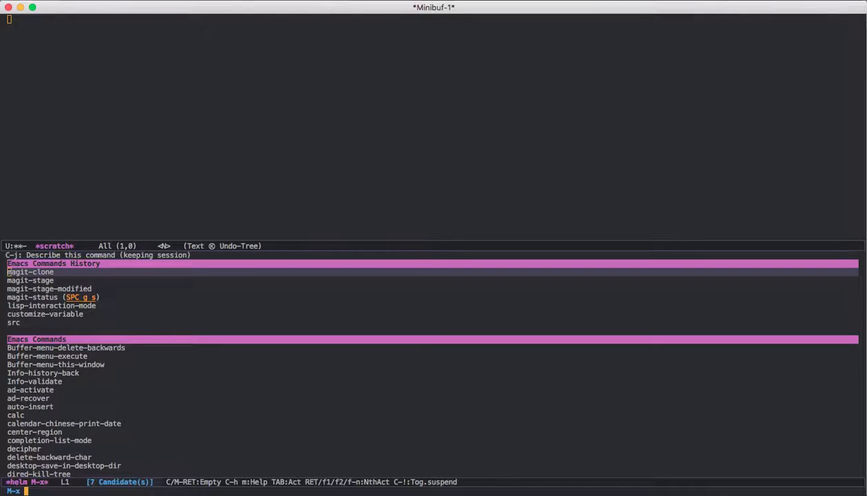
pyautogui.write('magi')
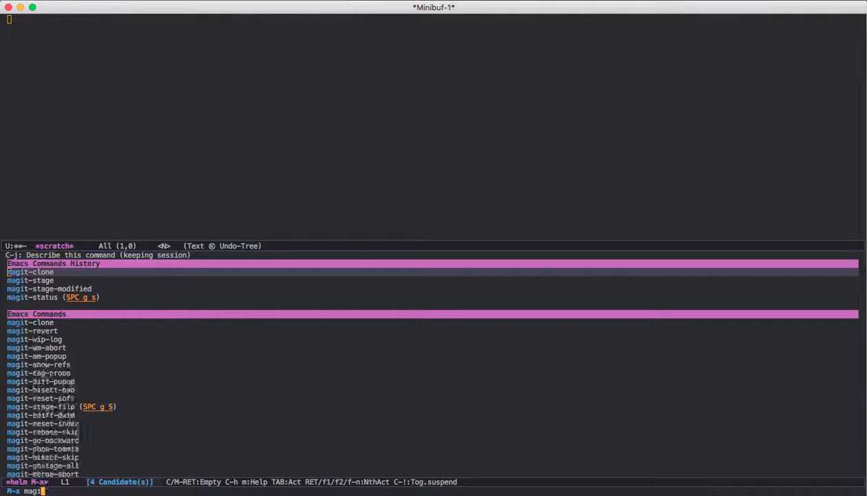
pyautogui.write('-clone')
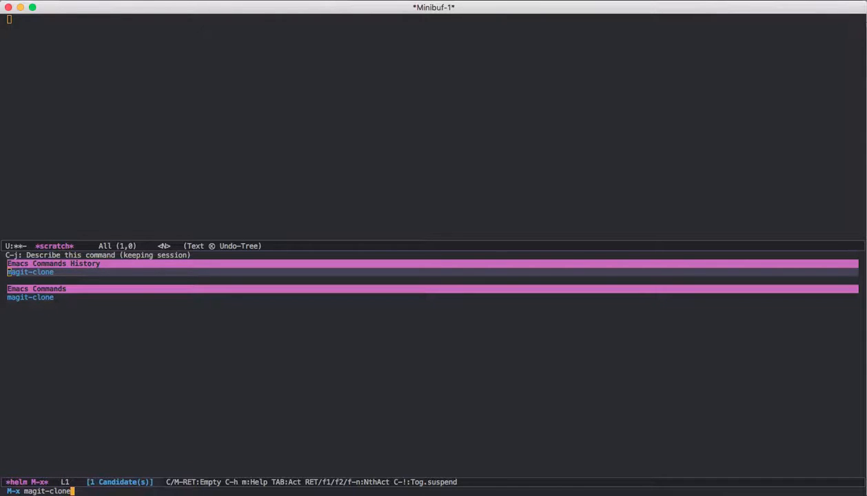
pyautogui.press('Return')
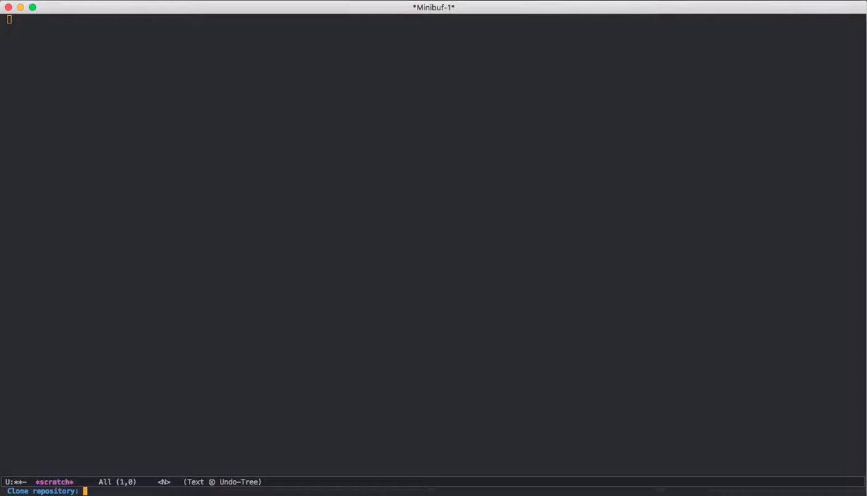
pyautogui.write('https://github.com/rmn9715/dm1week00-prestonprice57.git')
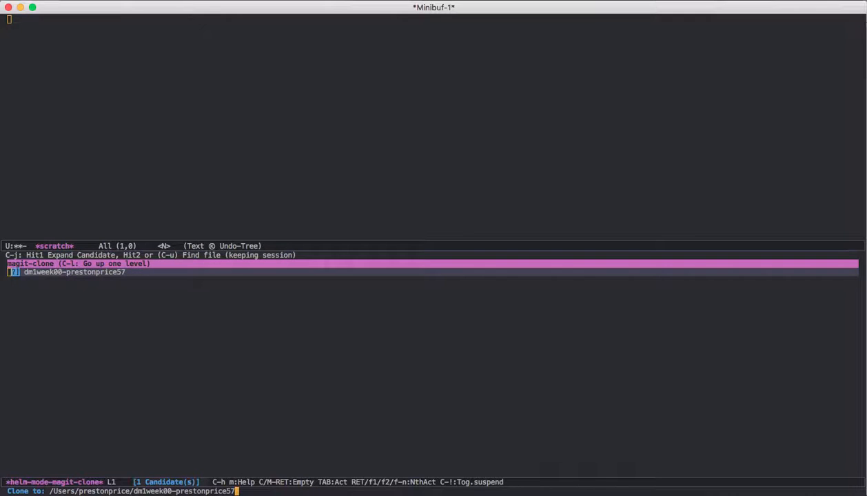
# - Set the clone destination to /Users/prestonprice/Documents/cs237/week00 and confirm
pyautogui.press('BackSpace')
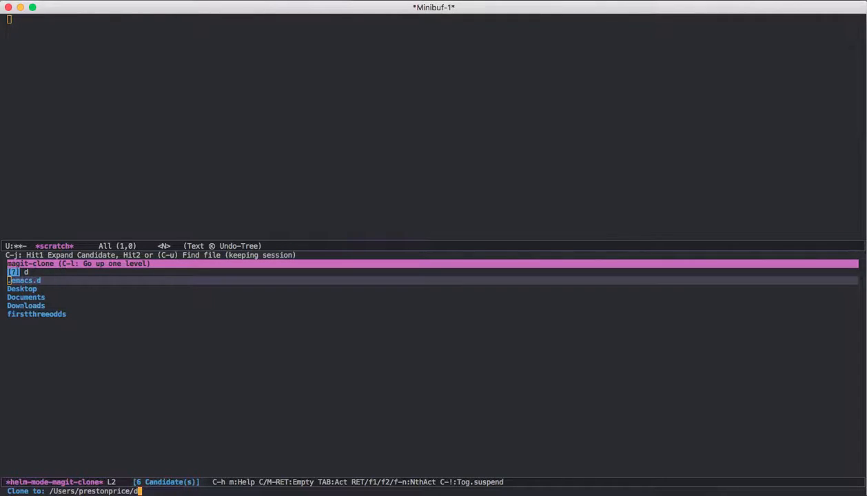
pyautogui.write('ocuments/cs237/')
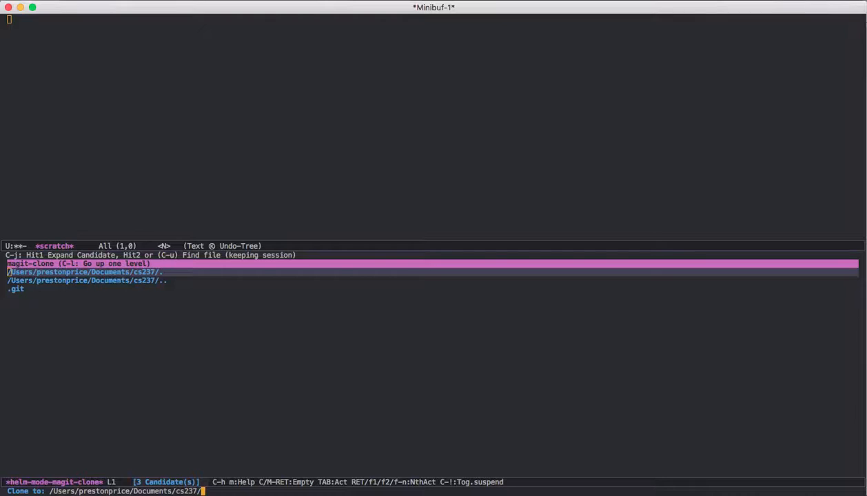
pyautogui.write('week00')
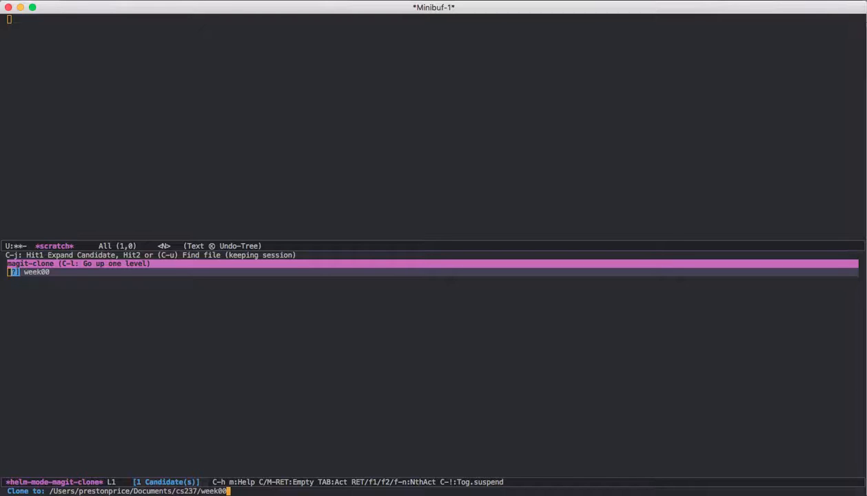
pyautogui.press('Return')
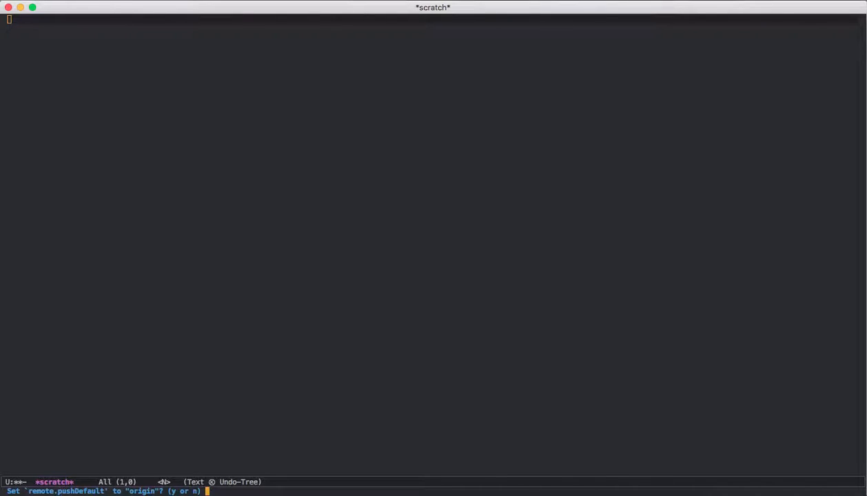
# - Answer y to set remote.pushDefault to origin, opening week00's Magit status
pyautogui.write('y')
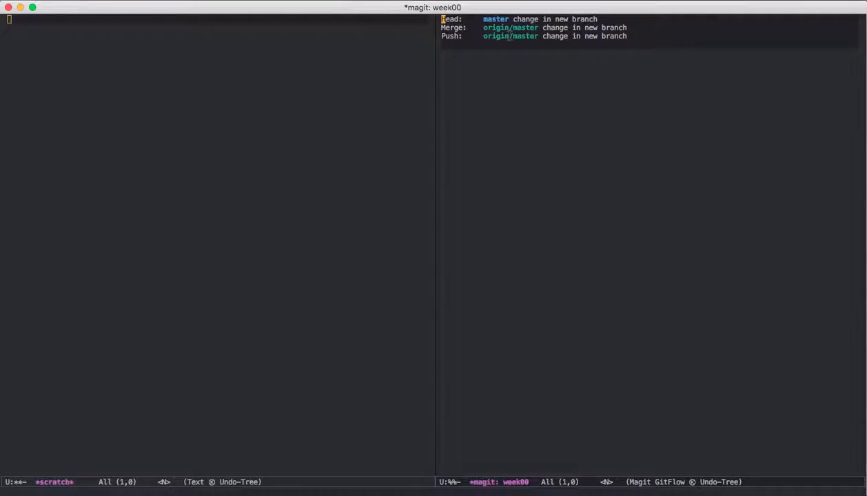
pyautogui.moveTo(640, 43)
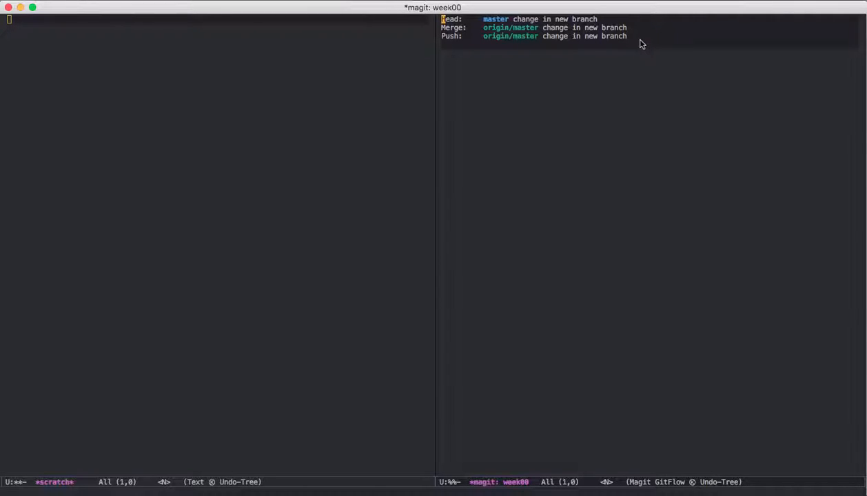
pyautogui.moveTo(348, 295)
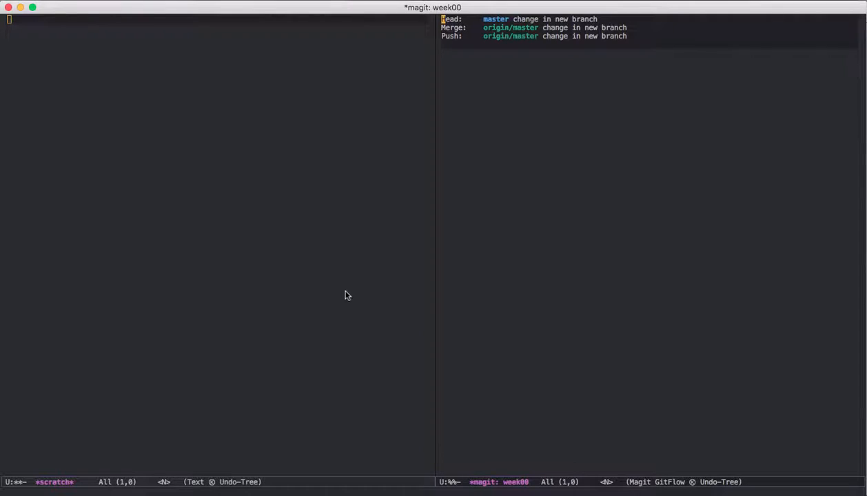
pyautogui.moveTo(269, 398)
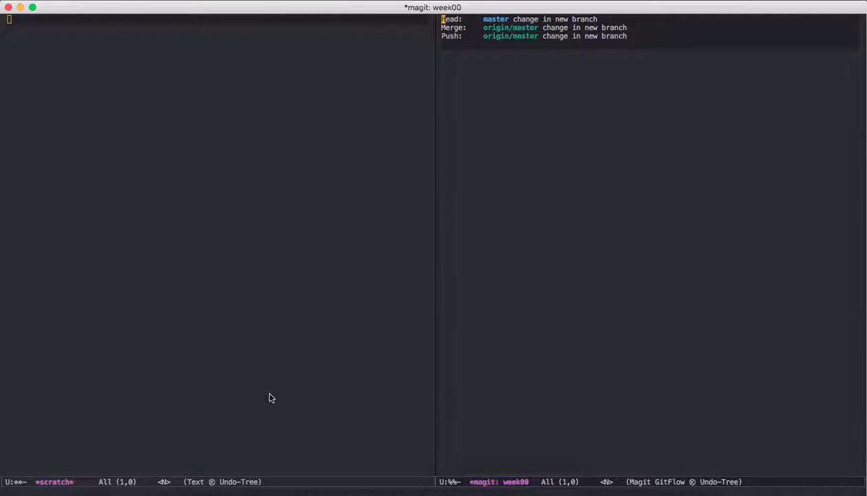
# - Open find-files in week00 and move down the list to syllabus.org and wa00.org
pyautogui.press('space')
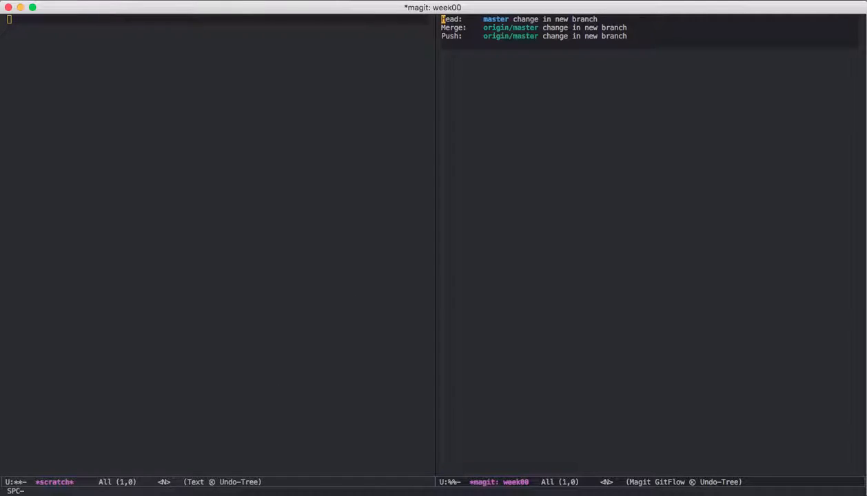
pyautogui.press('C-x C-f')
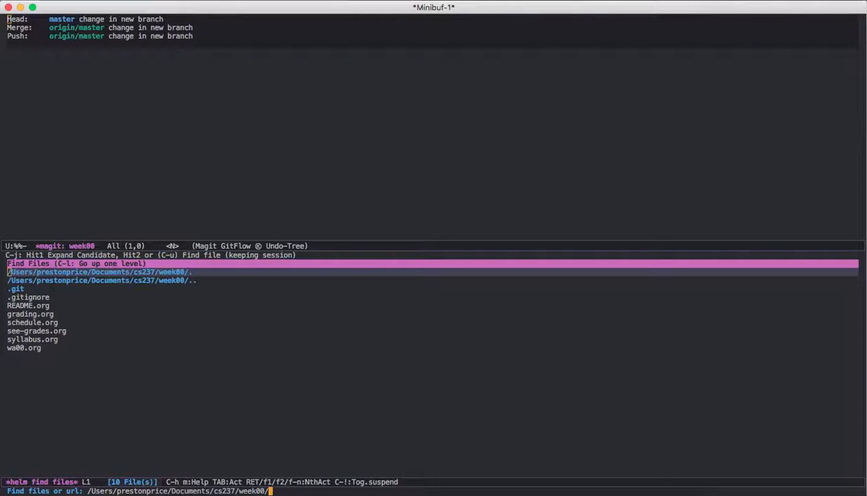
pyautogui.press('down')
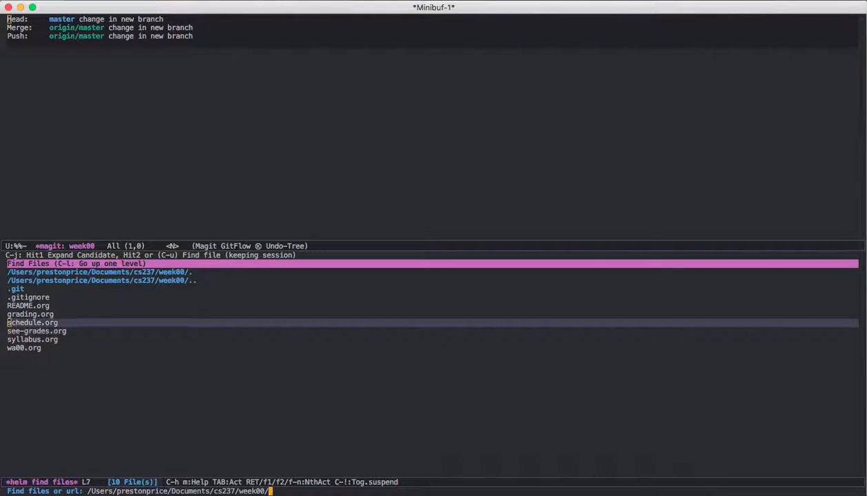
pyautogui.press('Down')
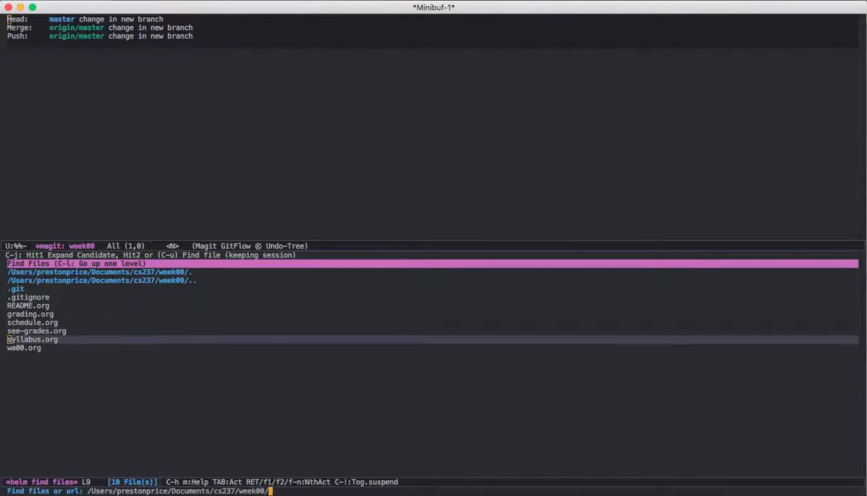
pyautogui.press('down')
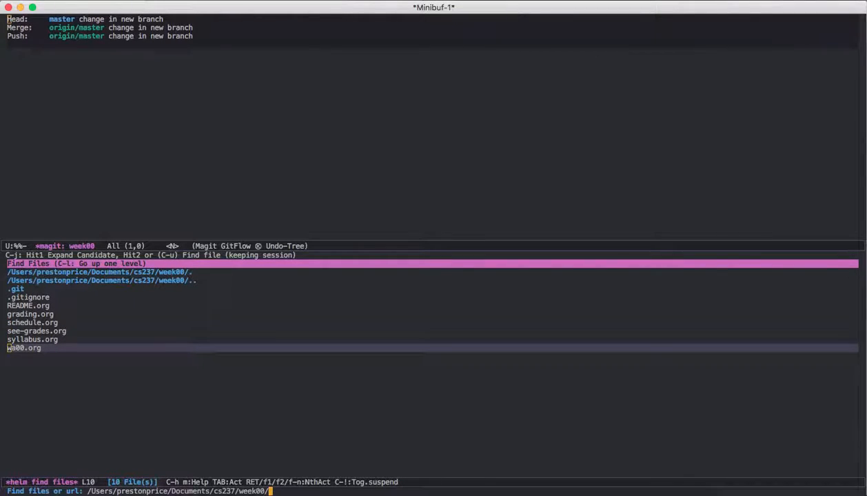